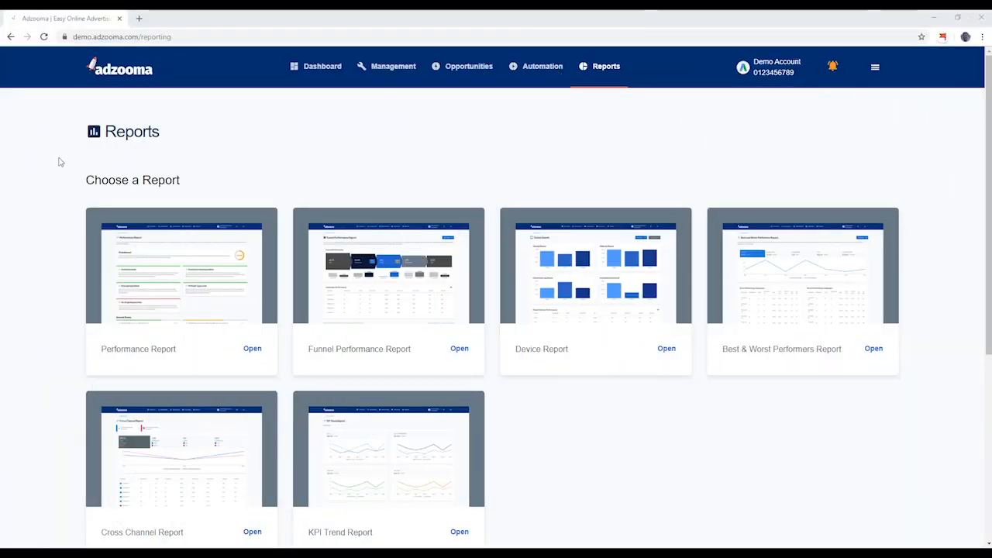
mouse_move(56, 209)
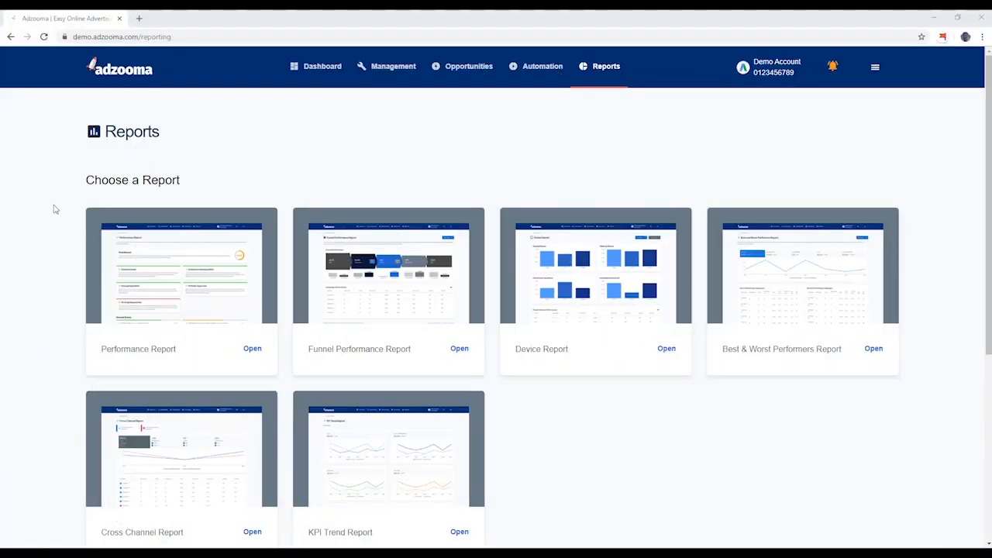
- Open the Performance Report and review its 54/100 overall score and account-health check cards
scroll("down", 3)
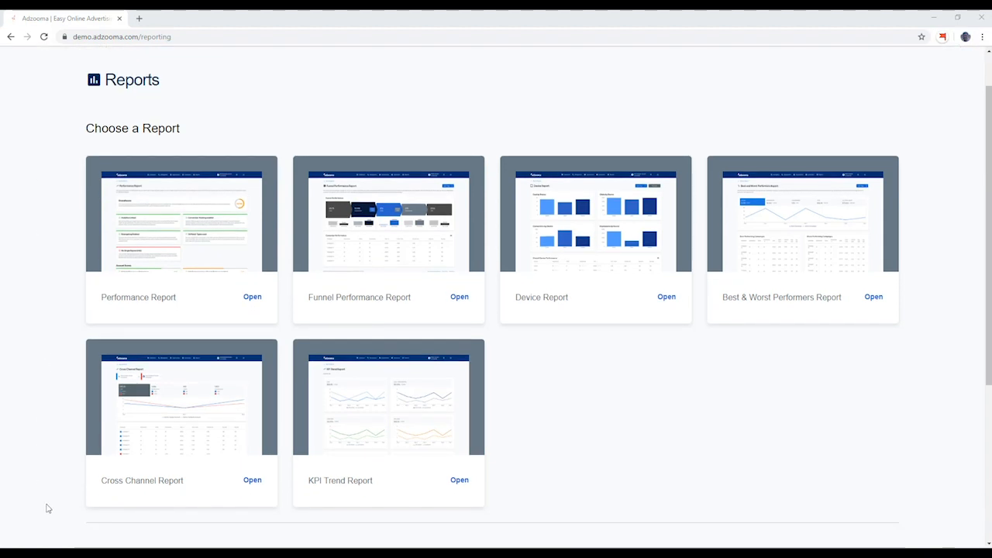
mouse_move(951, 160)
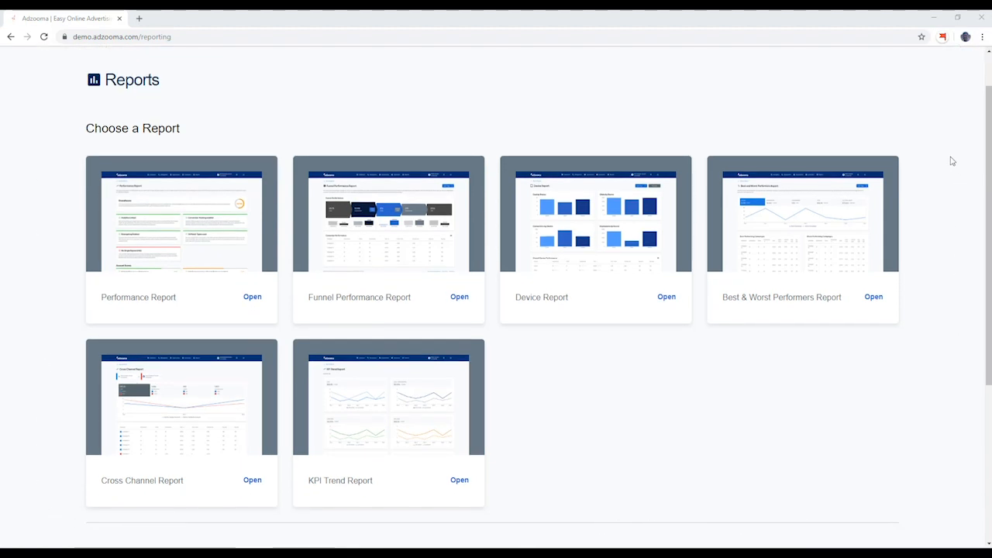
mouse_move(58, 298)
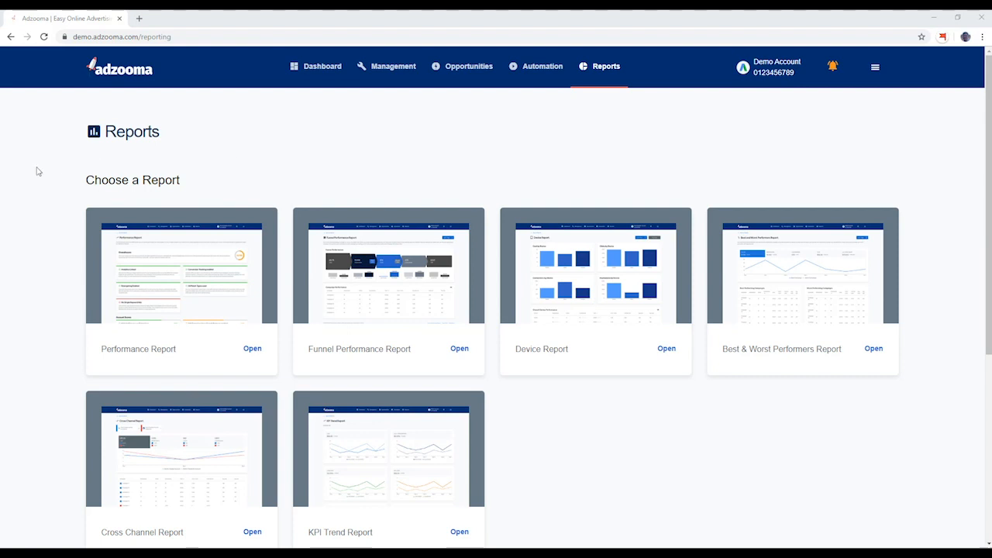
scroll("down", 3)
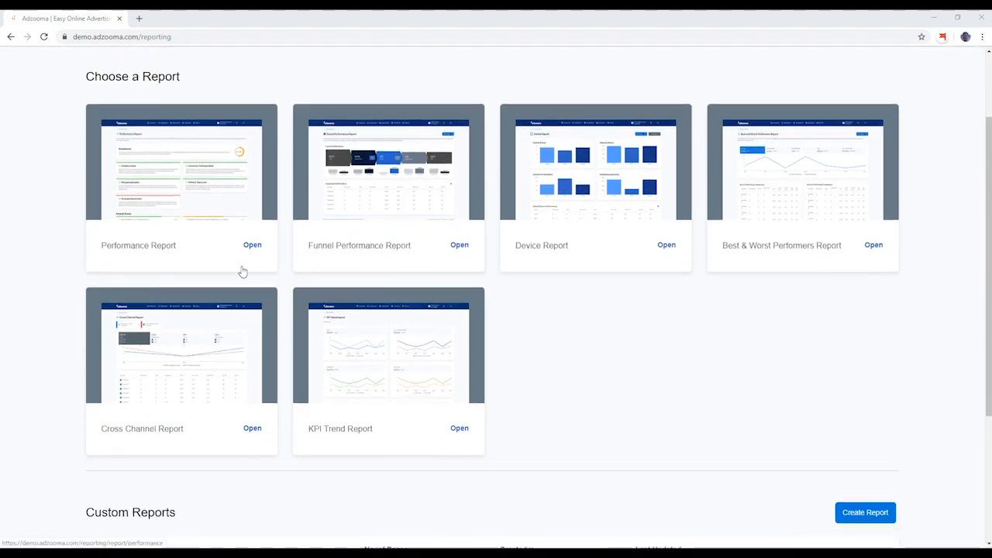
mouse_move(182, 421)
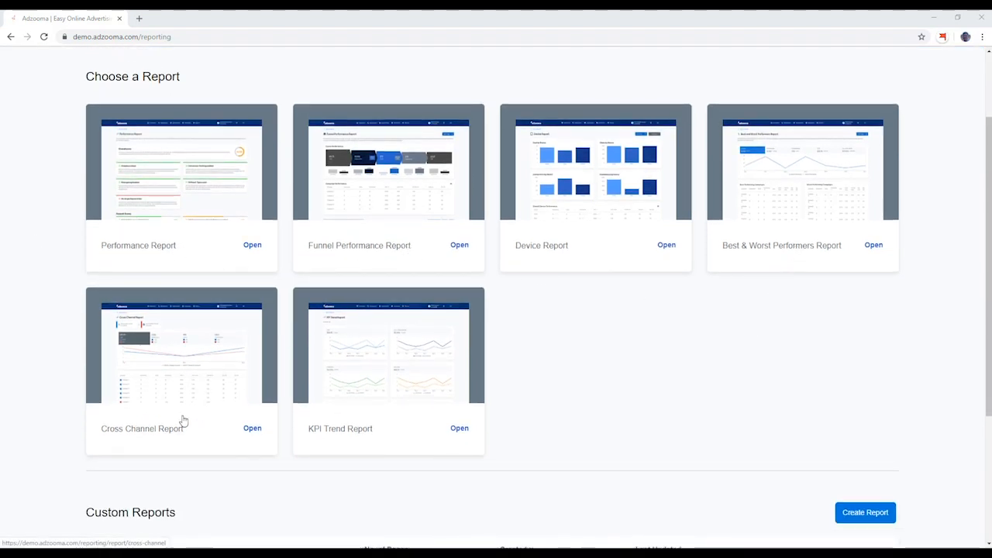
mouse_move(46, 349)
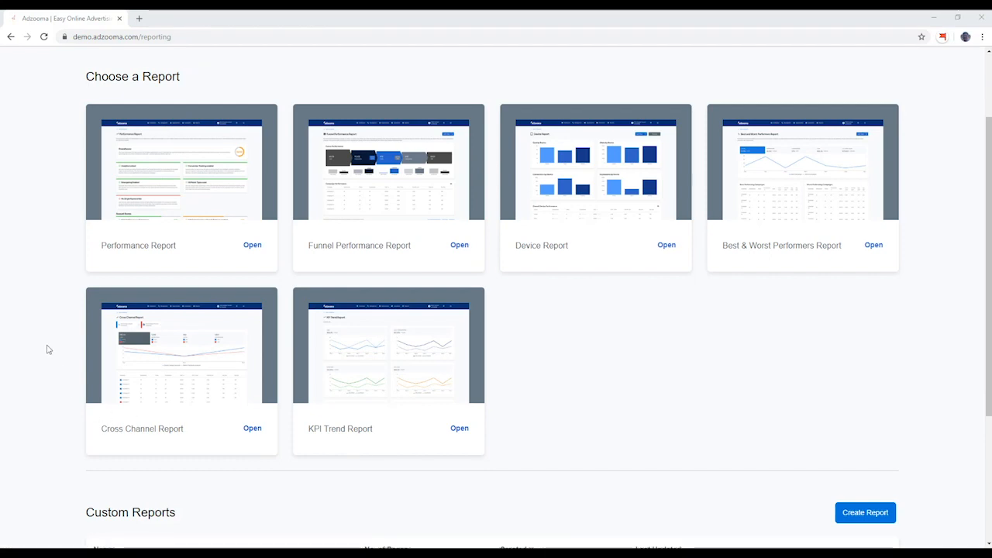
mouse_move(224, 248)
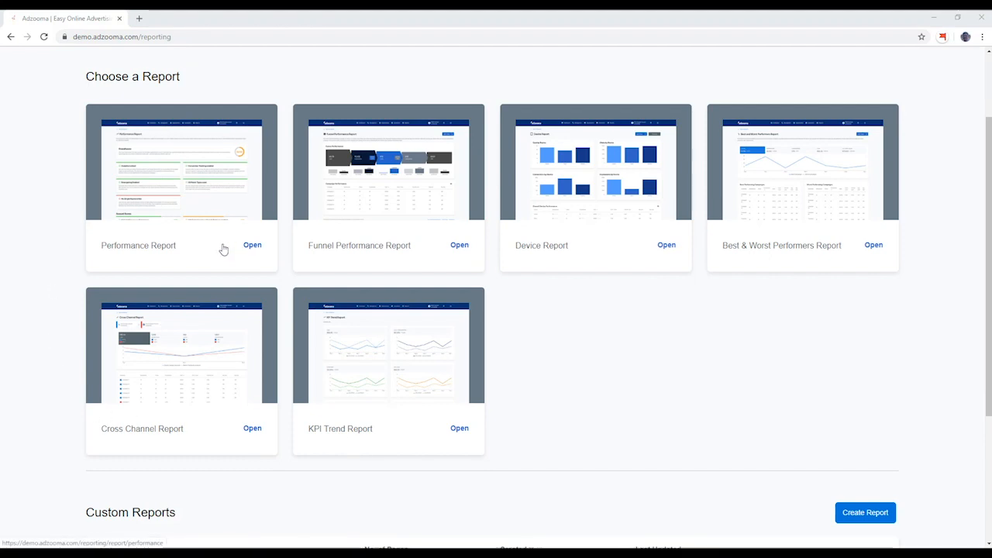
left_click(251, 245)
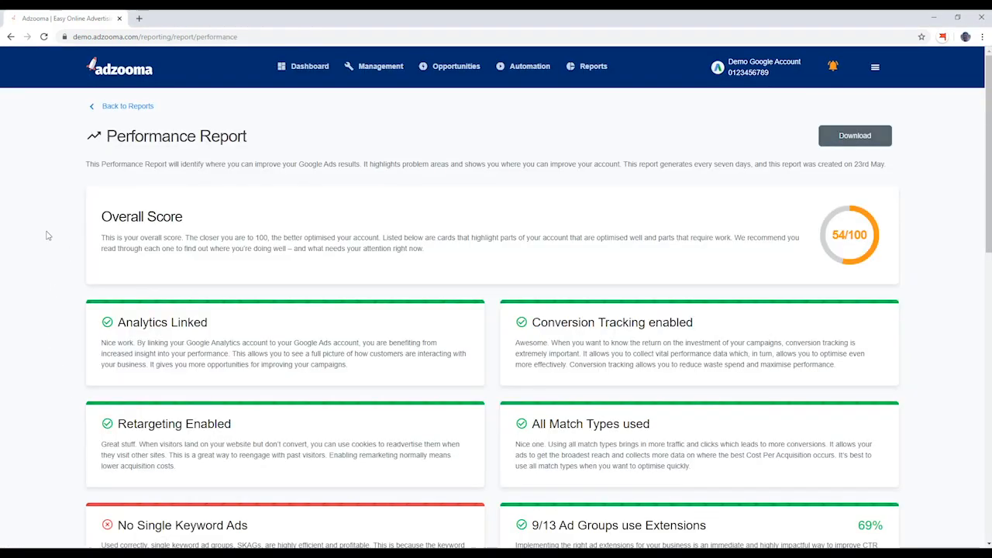
scroll("down", 3)
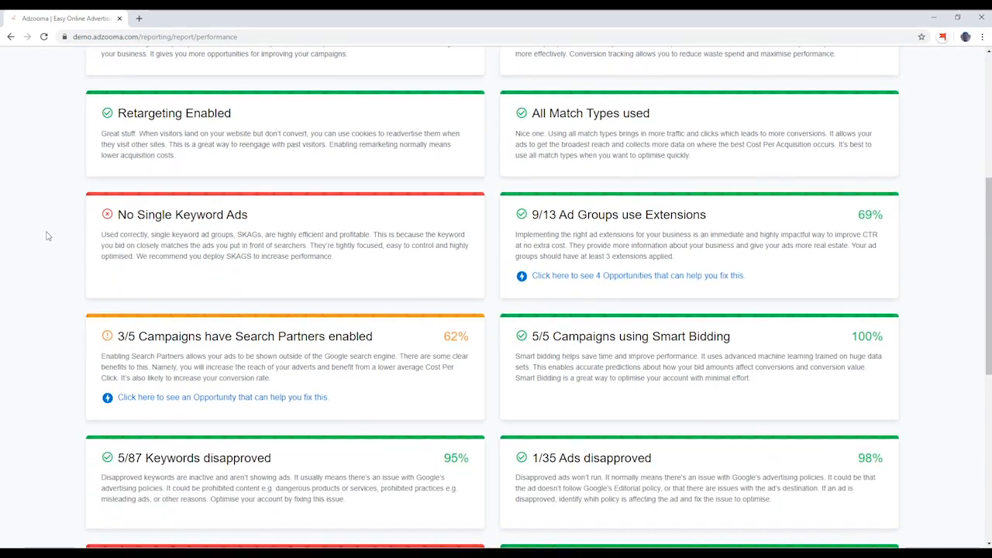
scroll("up", 3)
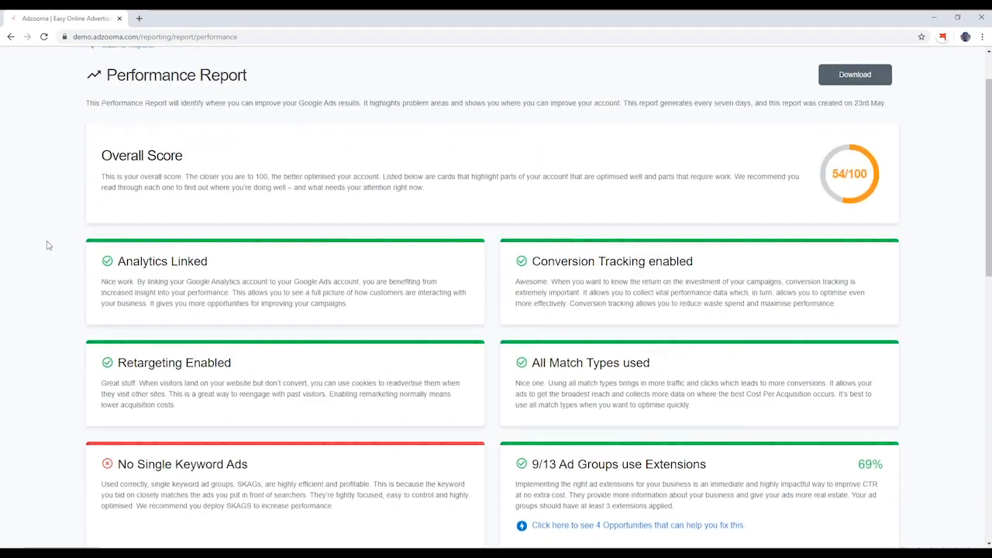
scroll("up", 3)
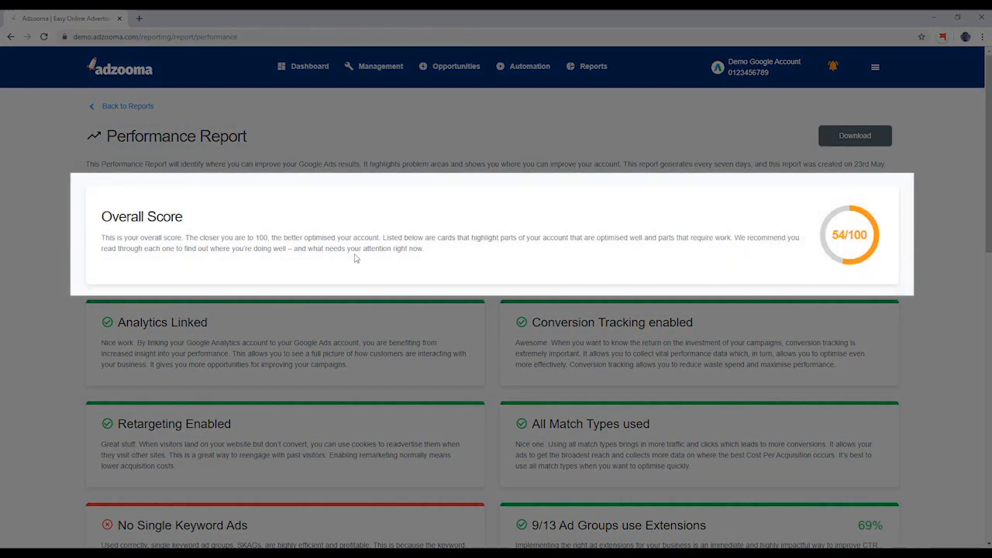
mouse_move(51, 251)
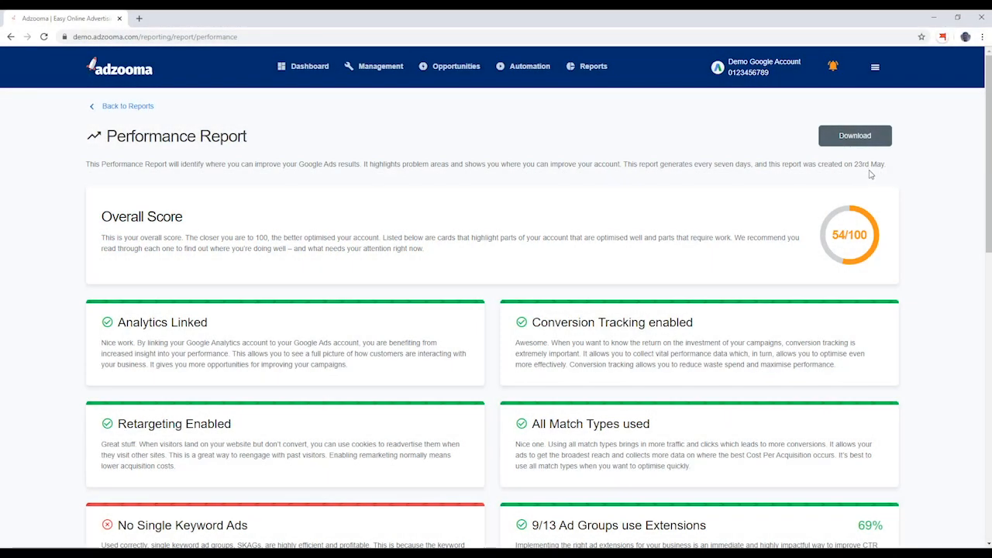
mouse_move(76, 216)
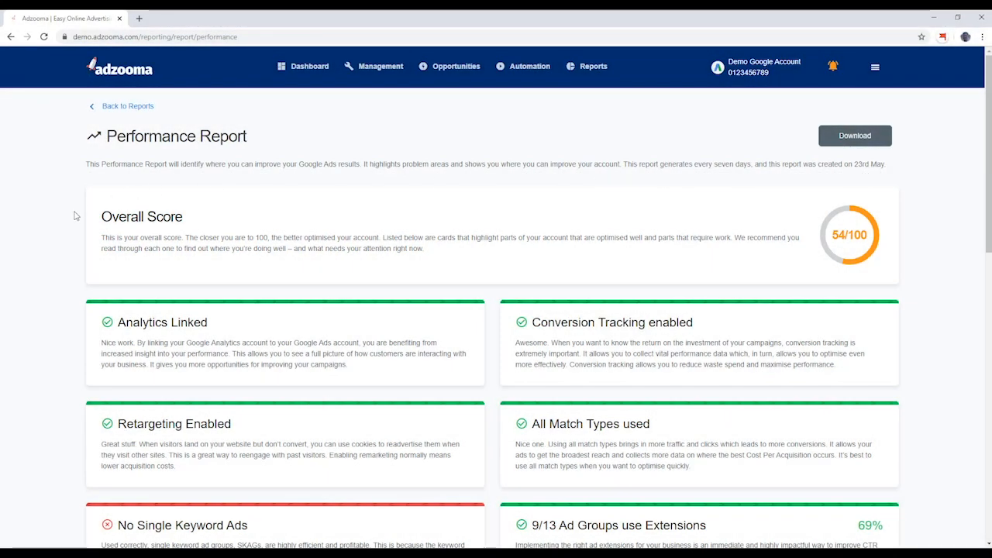
scroll("down", 3)
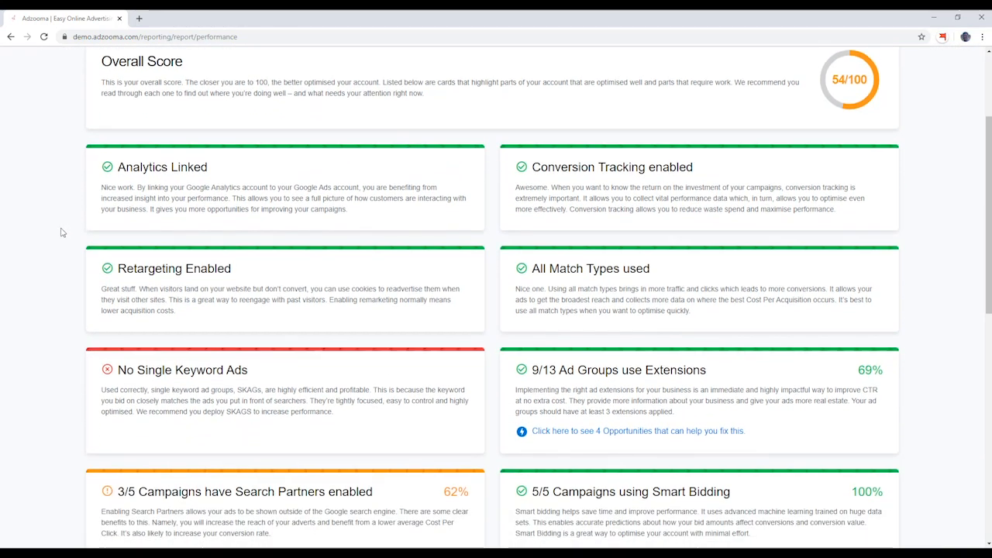
mouse_move(90, 195)
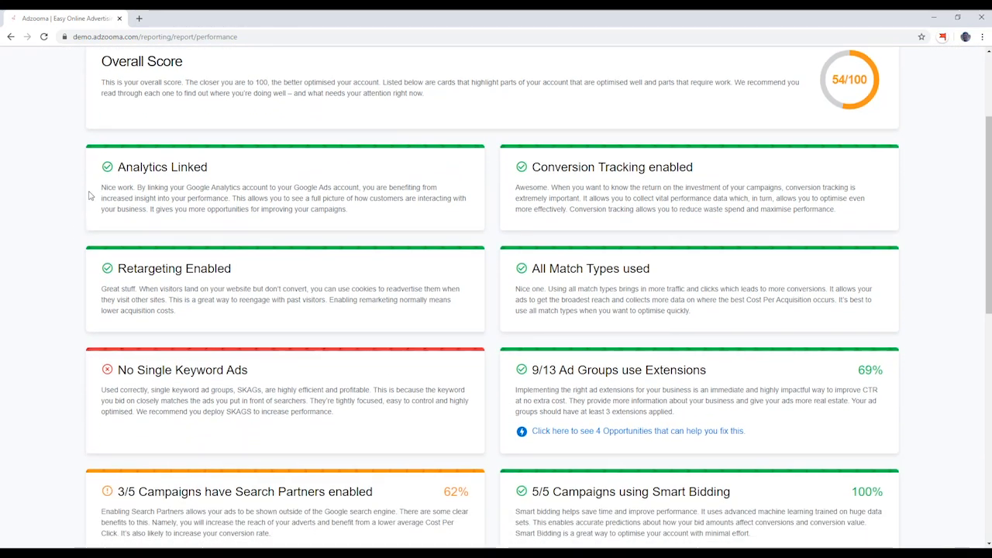
scroll("down", 3)
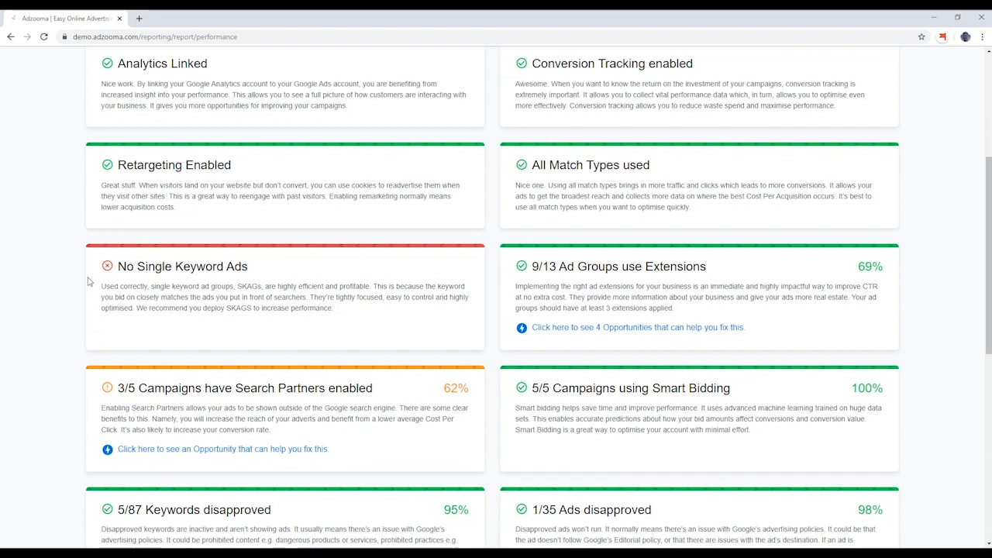
mouse_move(84, 415)
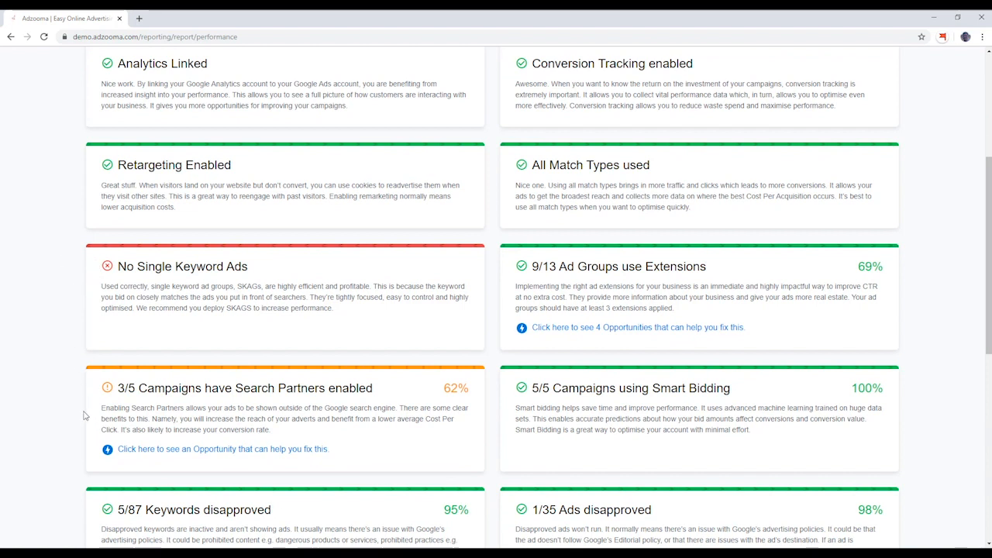
mouse_move(54, 368)
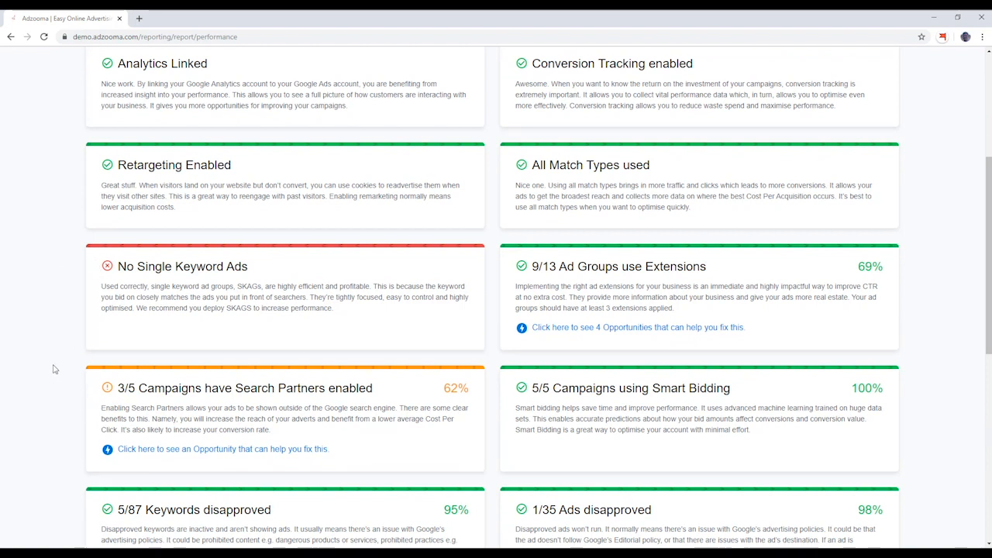
scroll("up", 3)
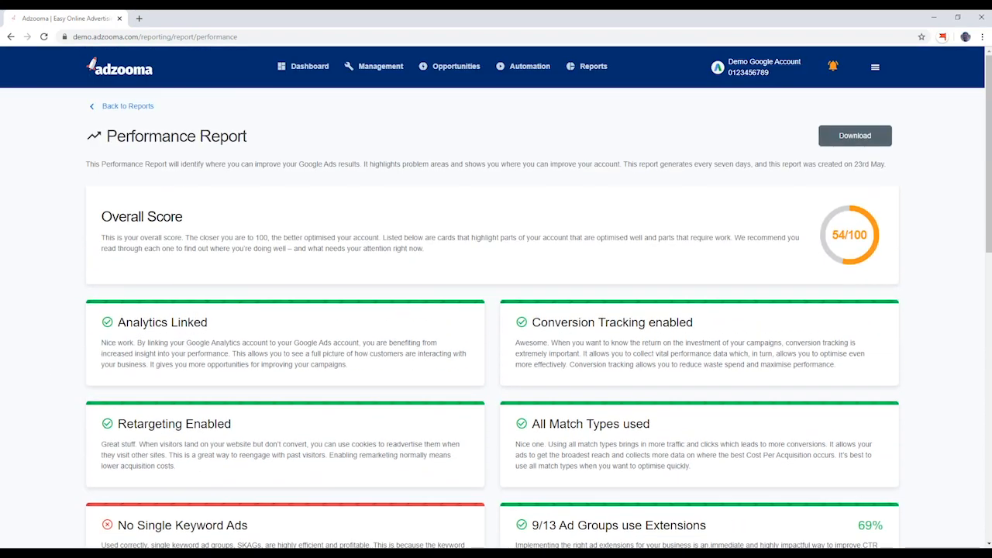
scroll("down", 3)
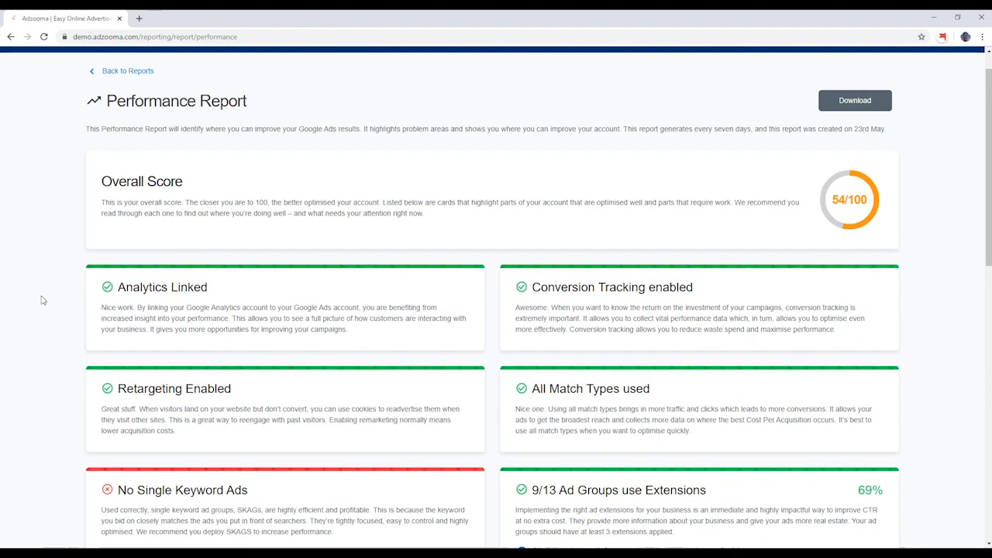
scroll("down", 3)
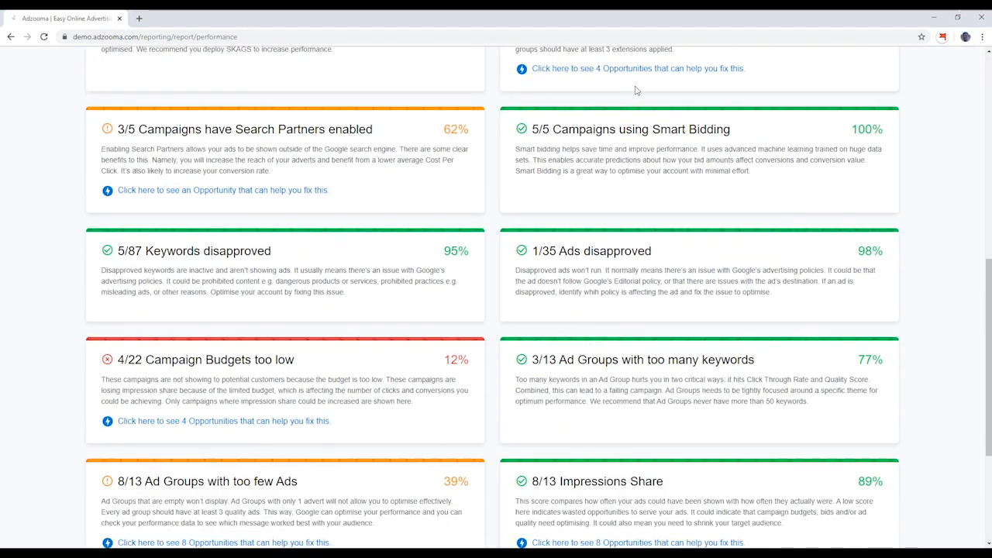
mouse_move(276, 423)
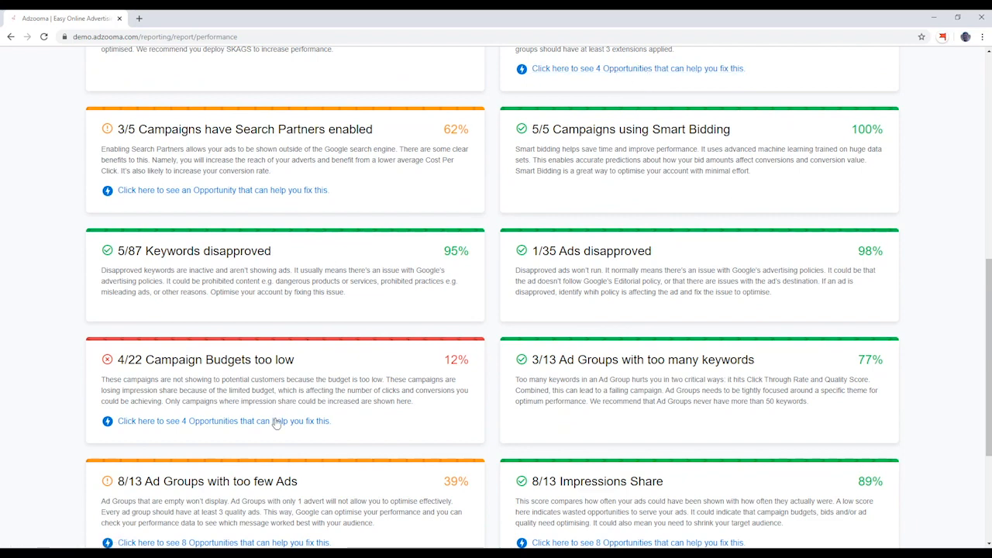
scroll("down", 3)
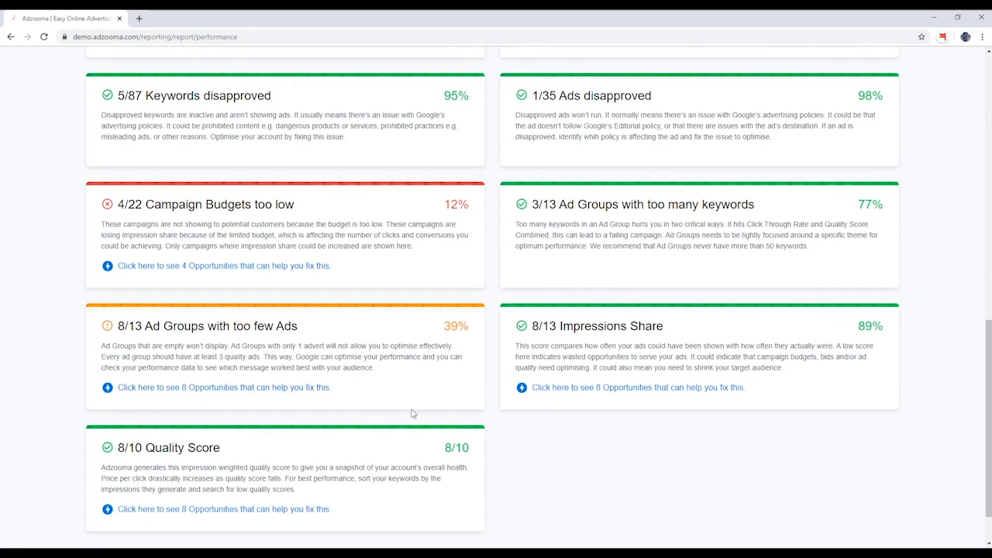
scroll("up", 3)
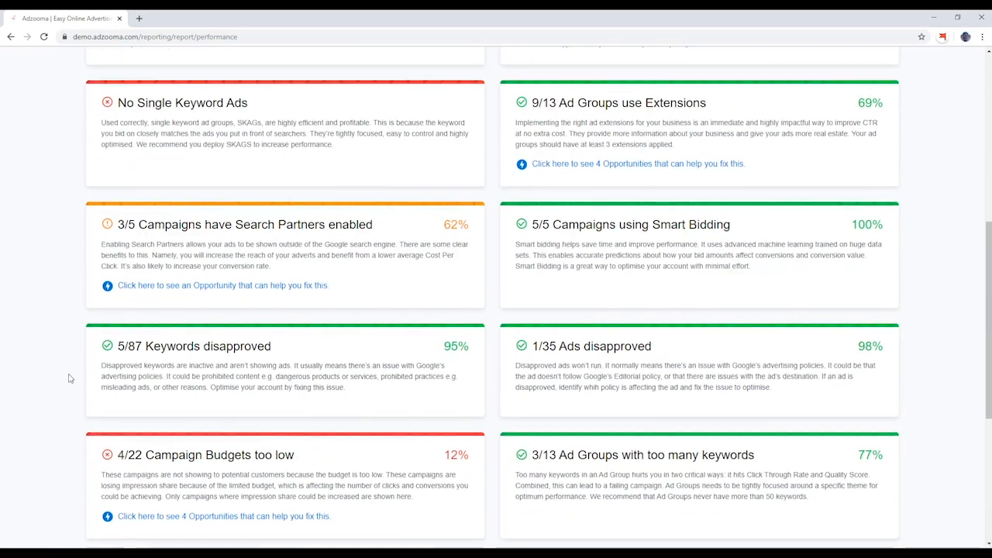
scroll("up", 3)
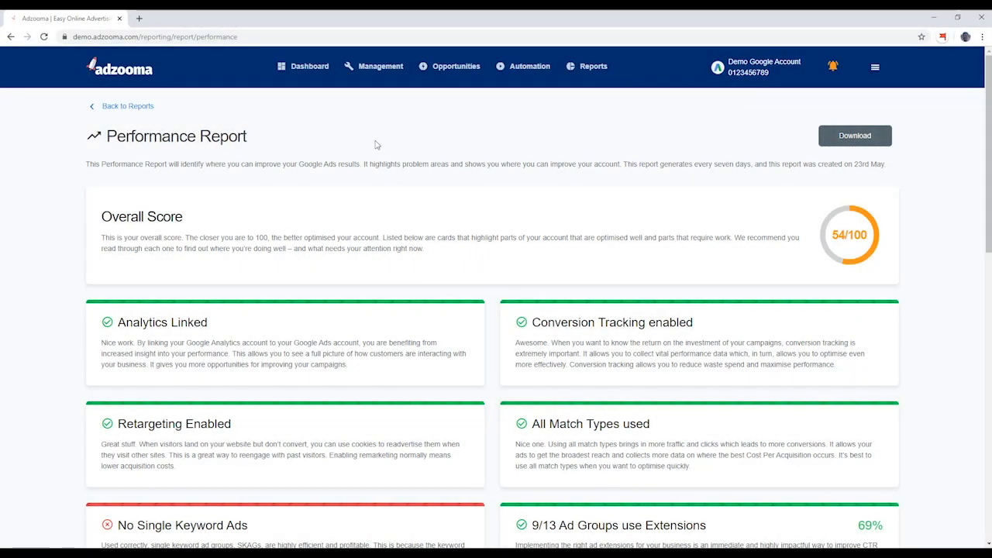
mouse_move(56, 158)
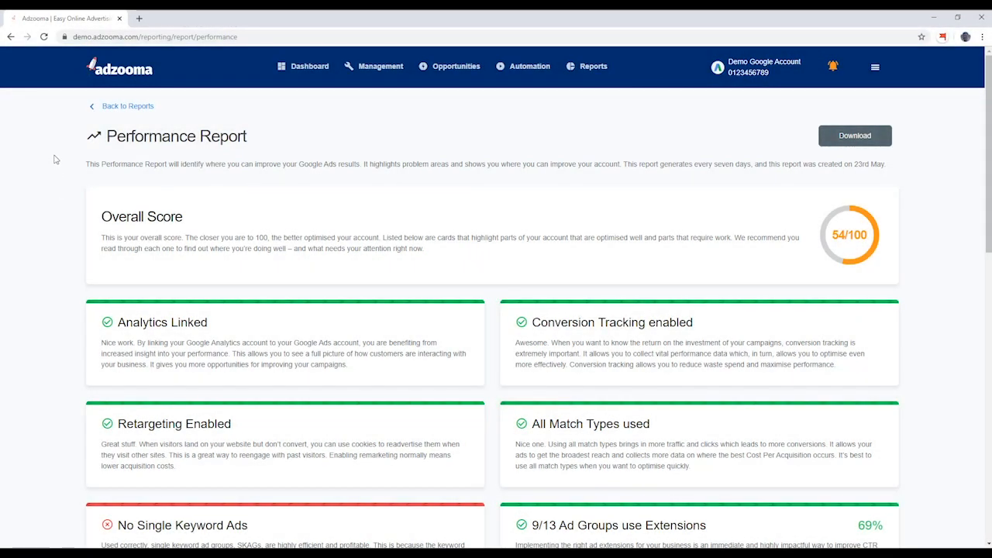
mouse_move(127, 105)
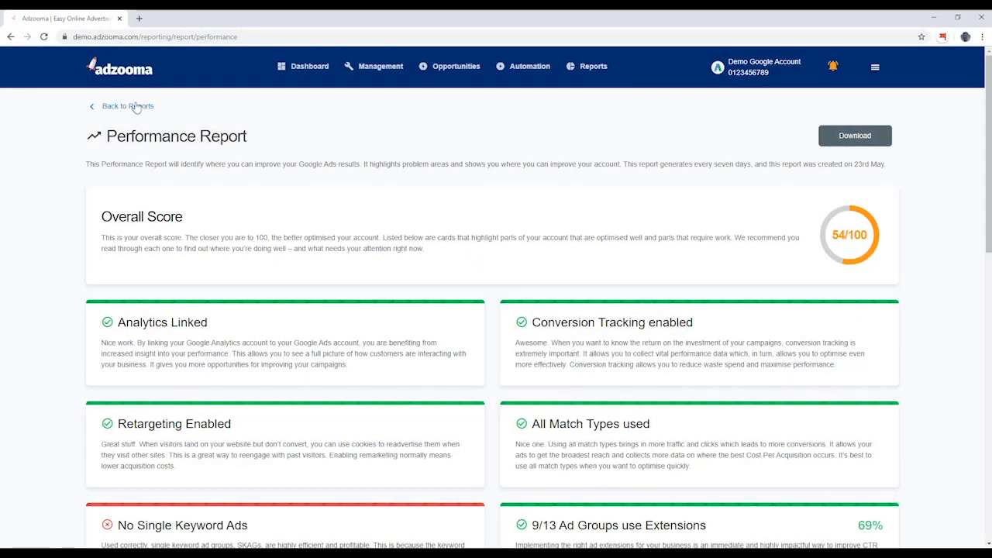
- Go back to the Reports page listing the six report templates
left_click(127, 105)
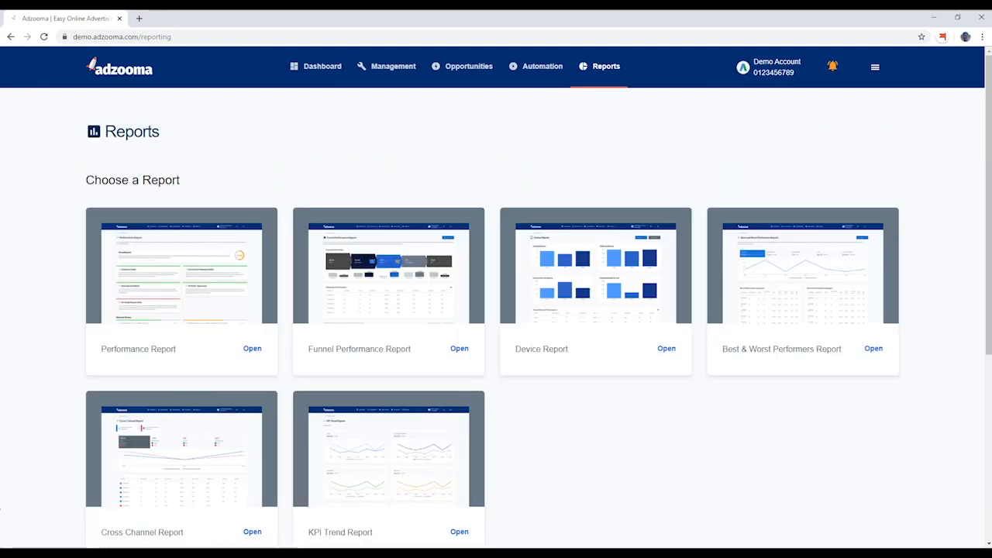